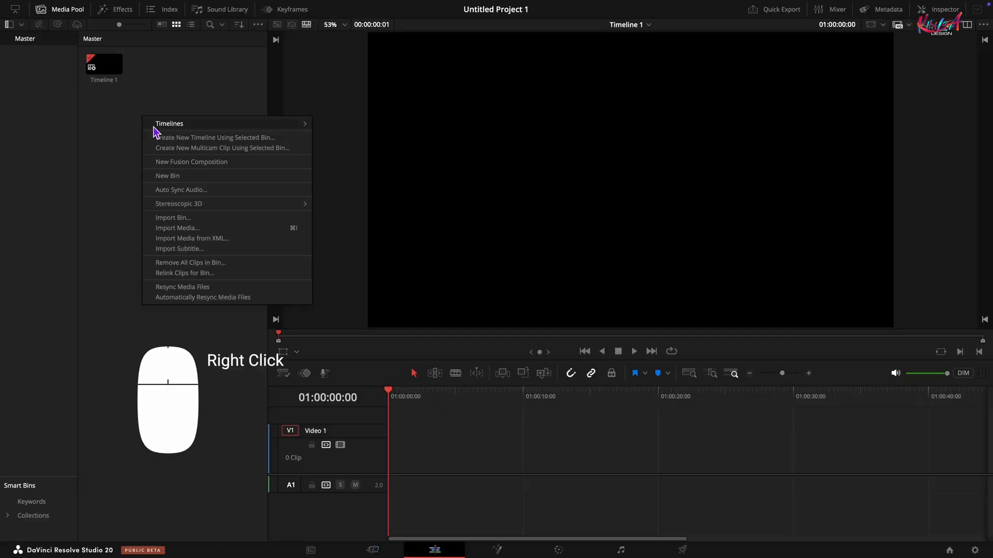
Create a new 30 fps Fusion composition and place the clip on Video 1
click(191, 161)
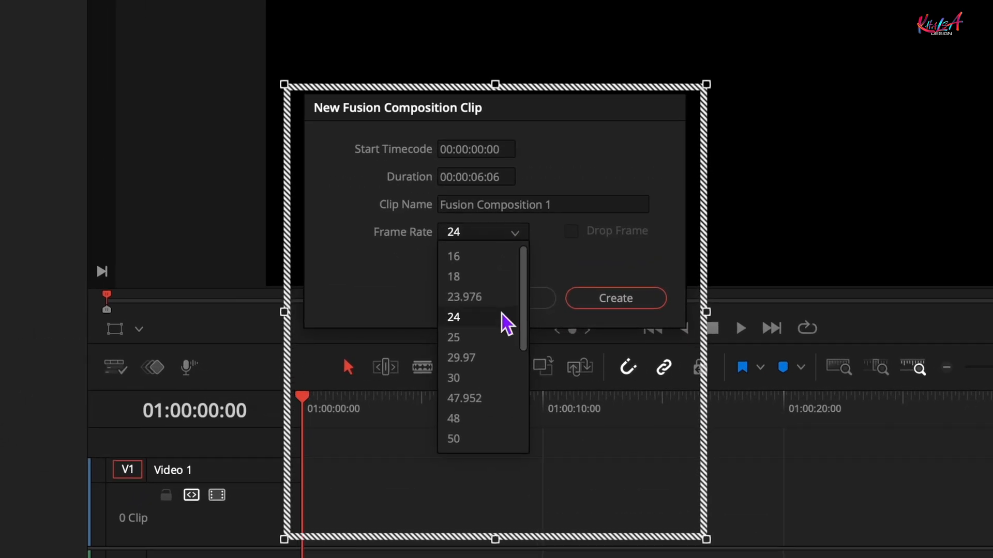
click(454, 377)
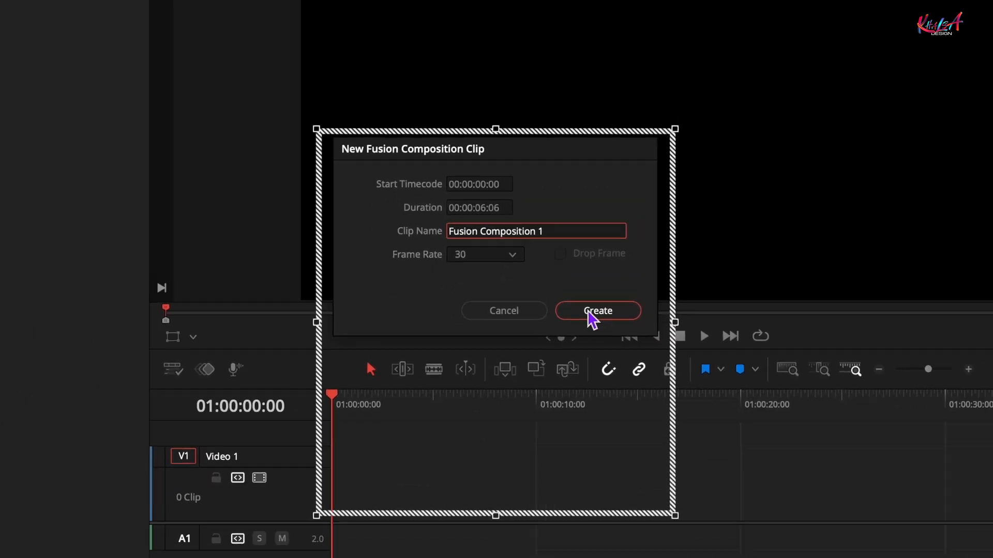
click(598, 311)
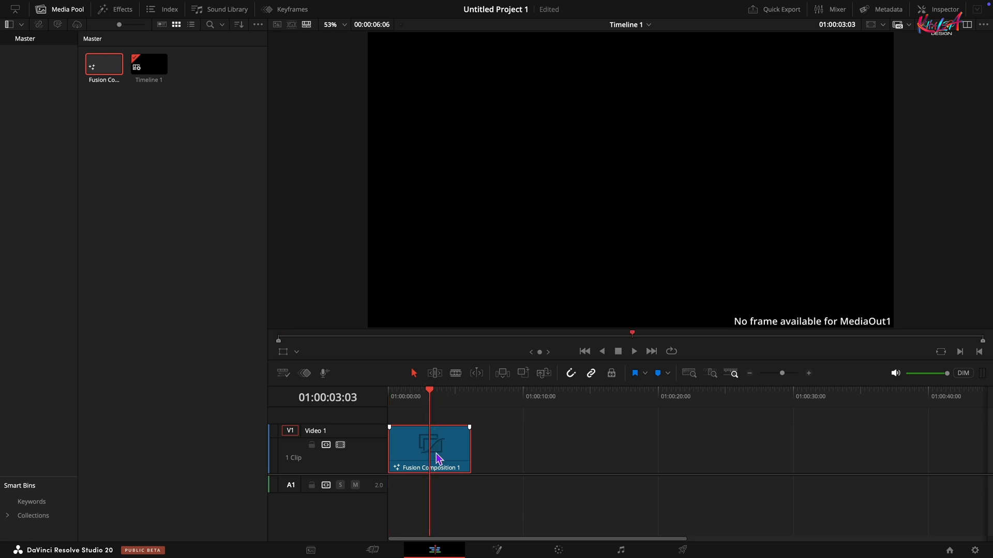
click(496, 549)
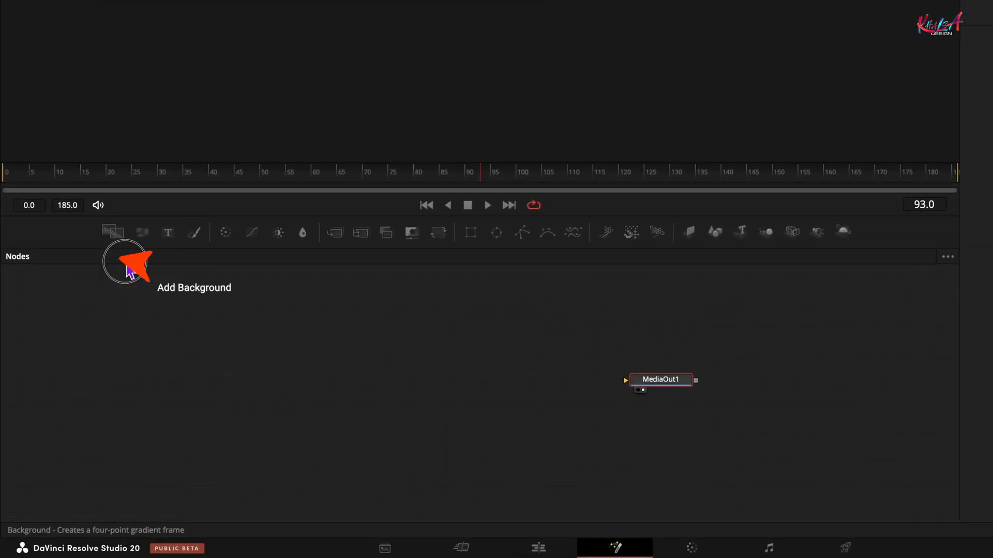
Mask a Background node with Rectangle1 and set the rectangle width to 0.6
click(112, 233)
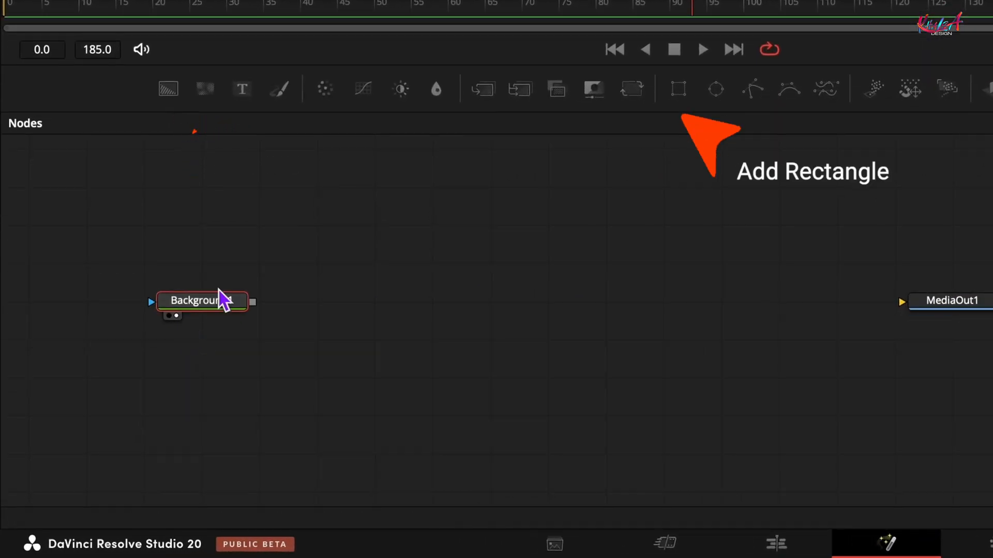
click(677, 87)
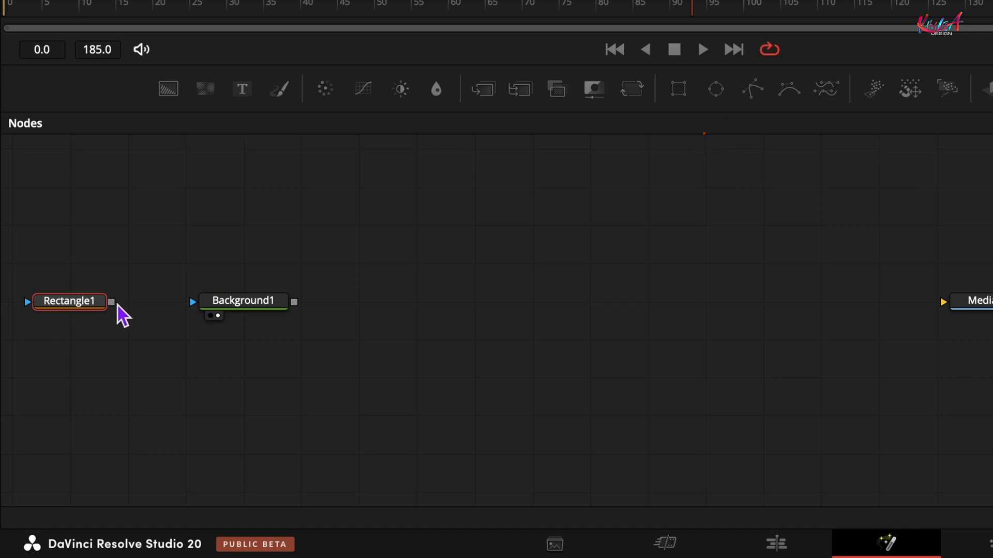
click(70, 301)
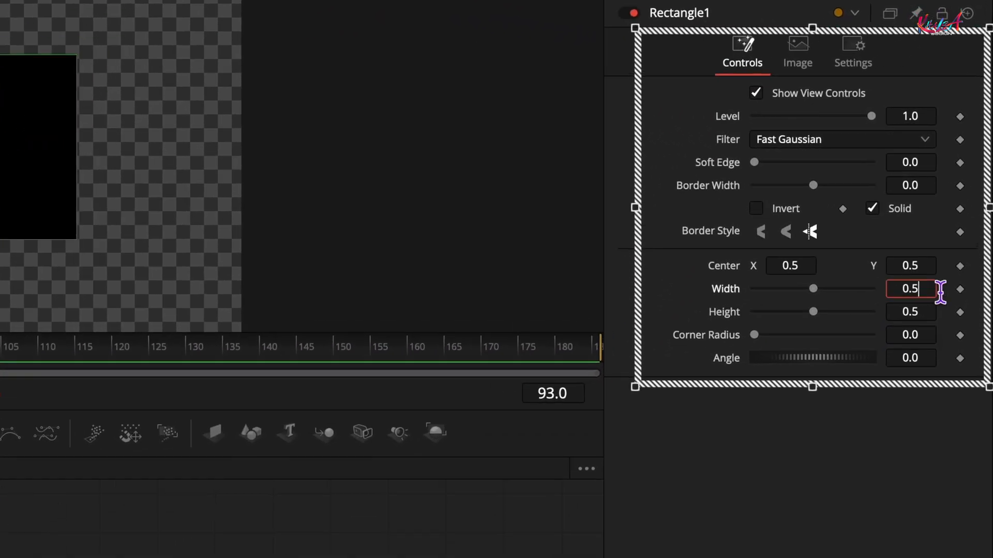
text(0.6)
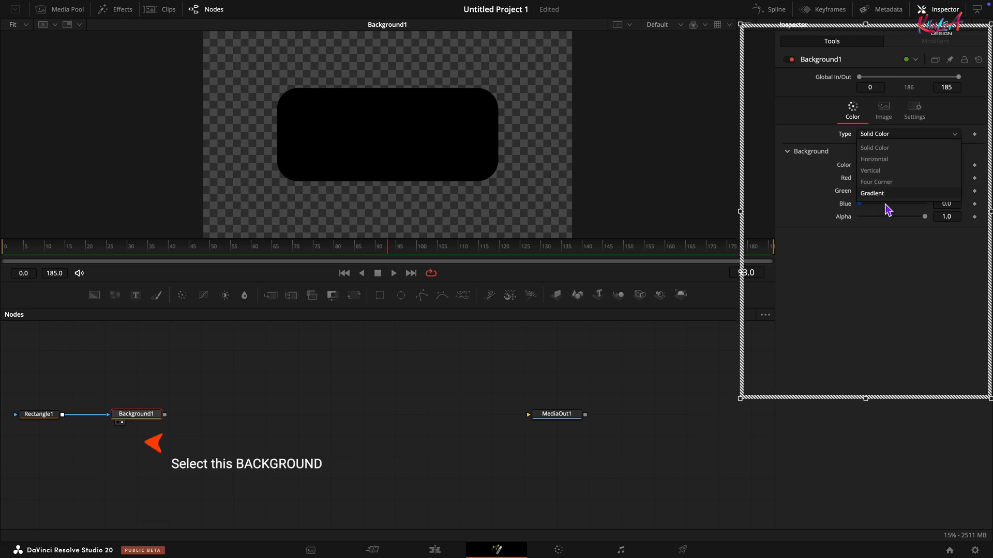
Make Background1 a radial gradient and adjust its end vector's image aspect
click(872, 193)
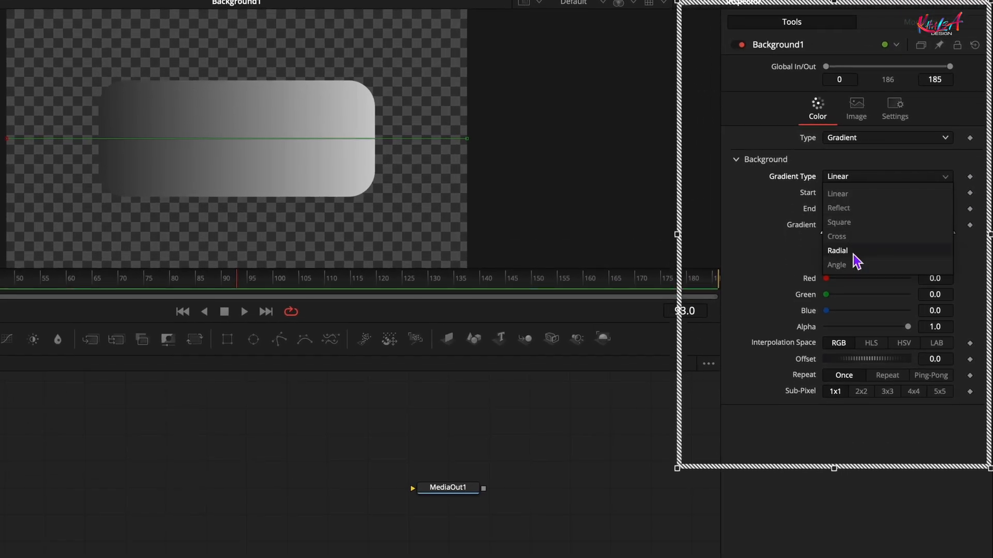
click(837, 250)
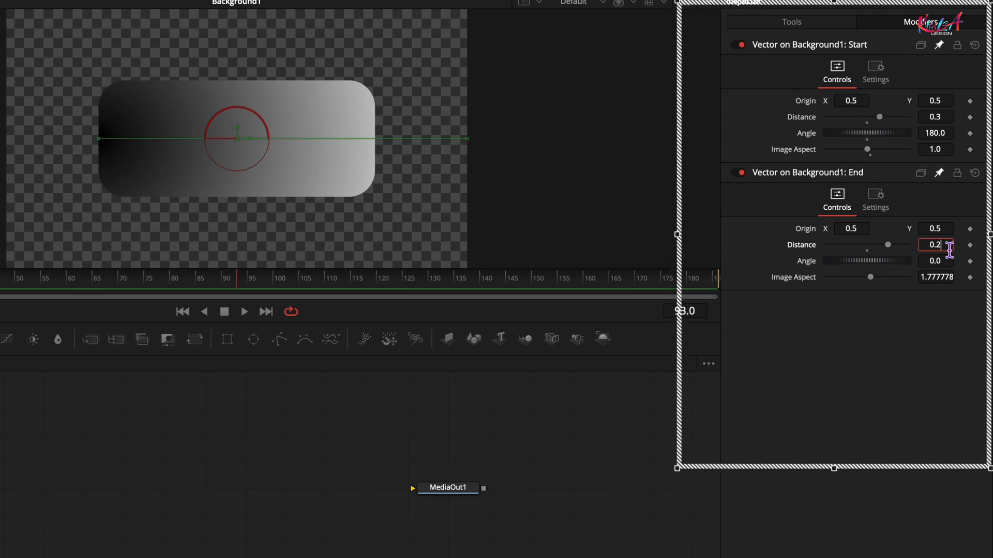
click(934, 276)
text(0.1)
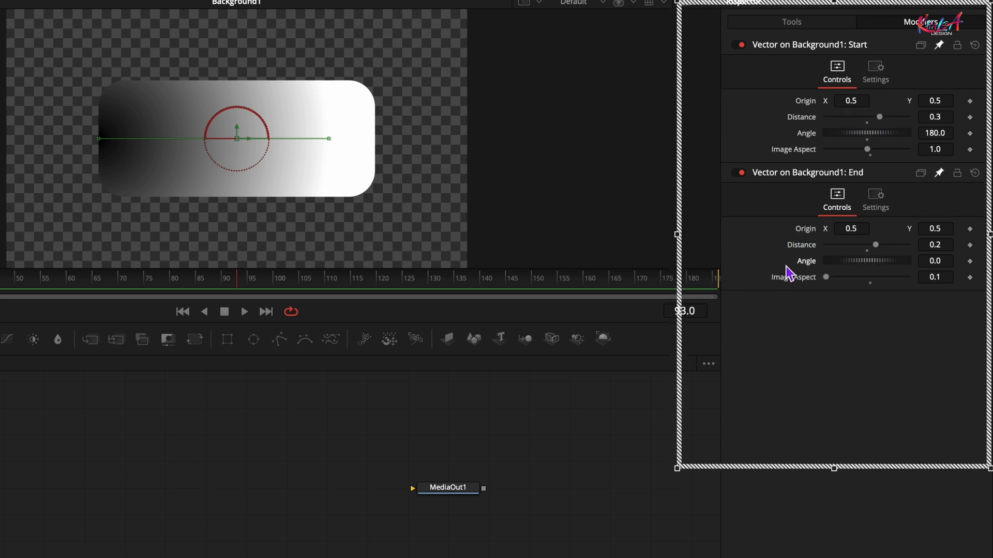
Tie End Angle to Vector1.Angle and keyframe Start Angle from 0 to -360
right_click(788, 273)
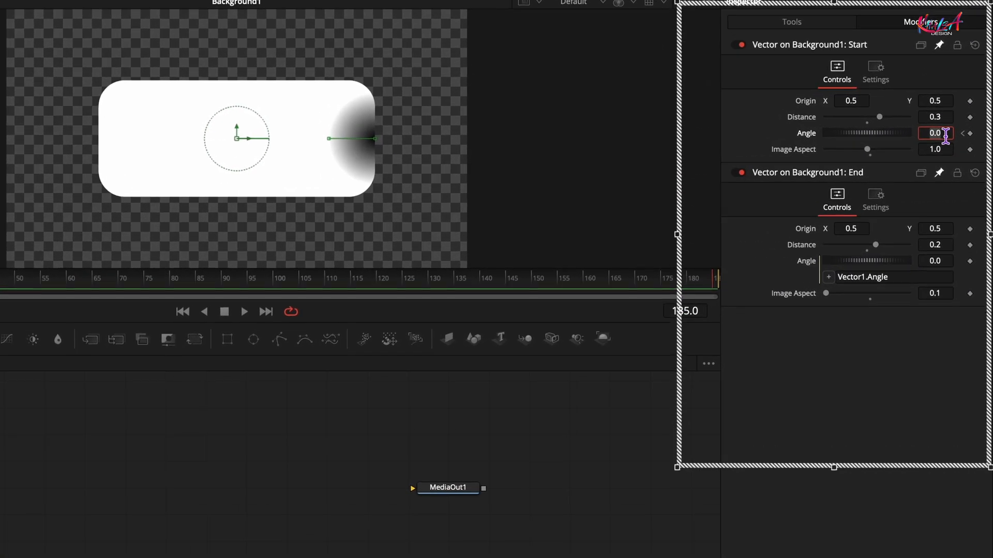
text(-36)
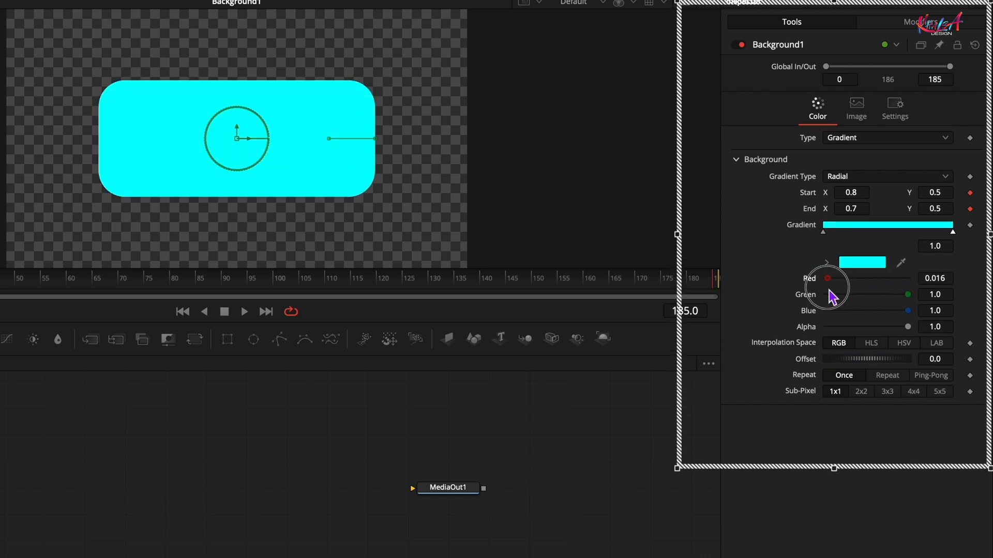
Lower the gradient colour's Red value to turn the gradient cyan
drag(826, 278, 879, 278)
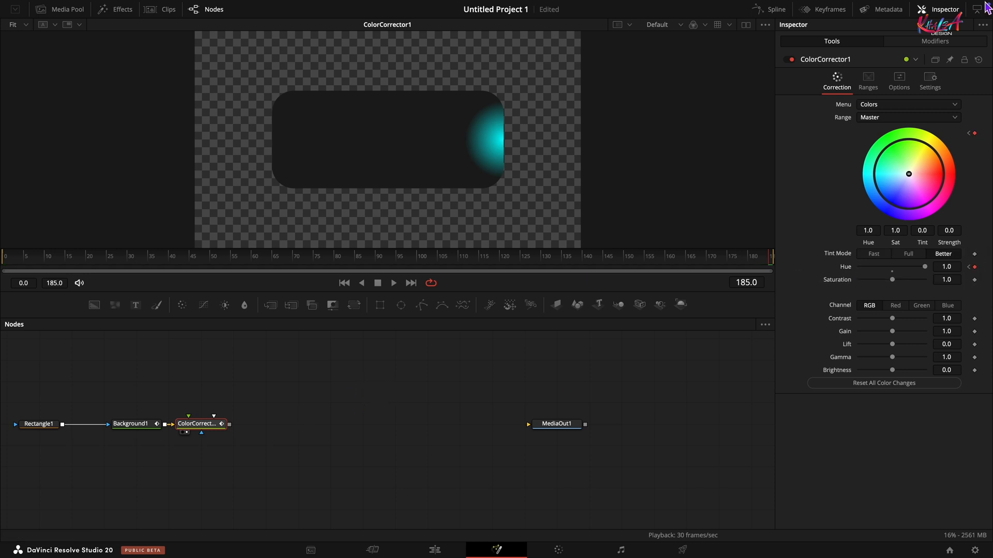
Show the Spline panel, enable the ColorCorrector1 Hue curve, and apply a toolbar option
click(775, 9)
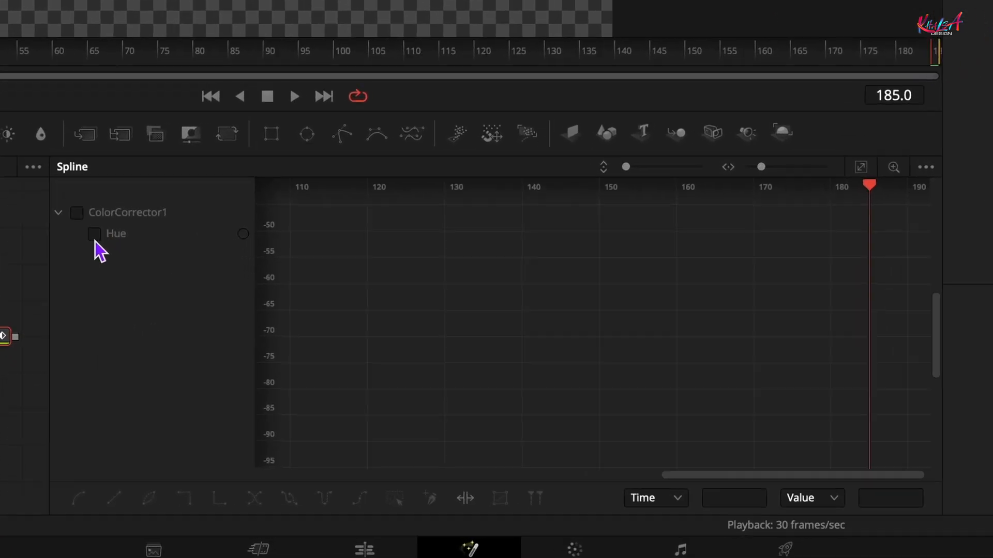
click(93, 234)
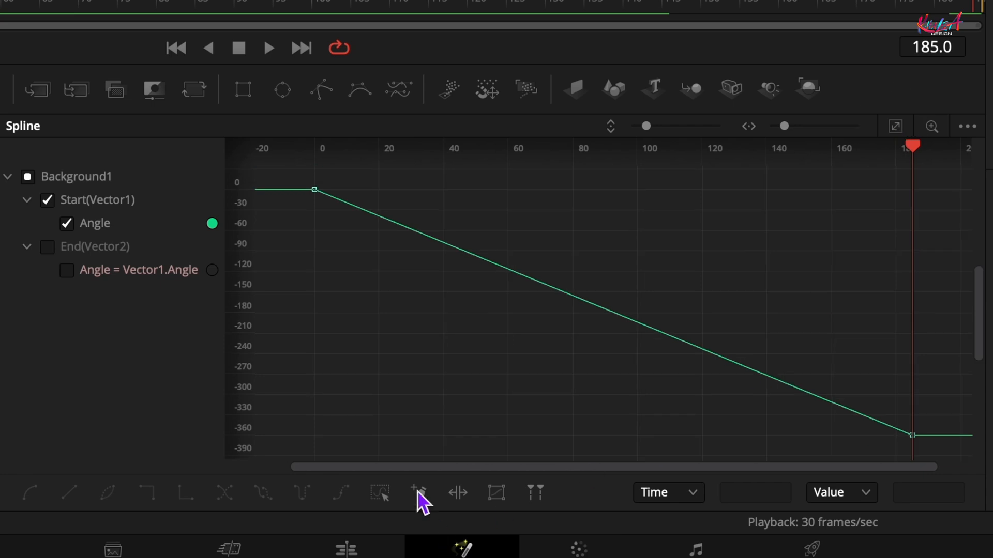
click(419, 493)
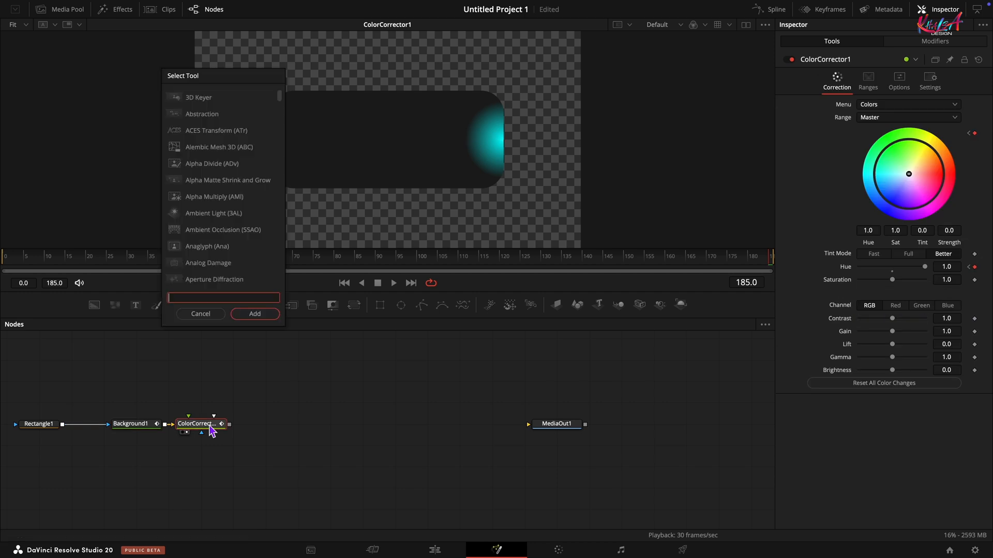
Find 'glo' in Select Tool and add a Glow node after ColorCorrector1
text(glo)
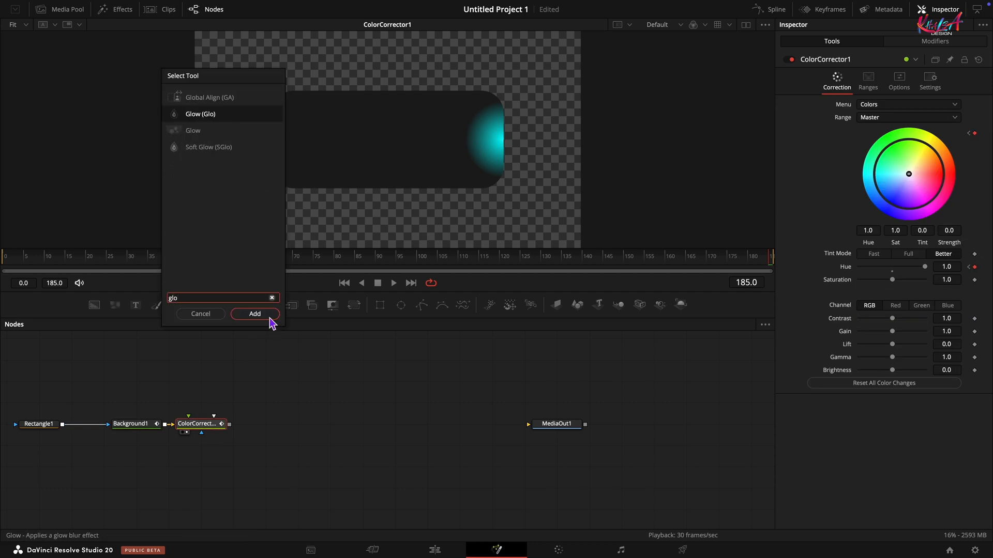
click(254, 313)
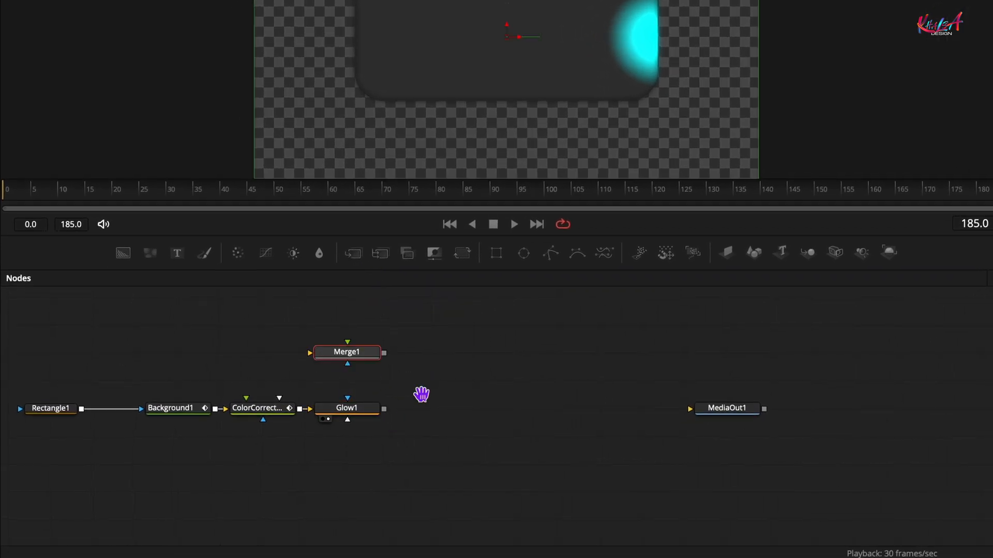
Feed Glow1 into Merge1 and mask Background2 with a pasted Rectangle1 instance
drag(346, 353, 354, 427)
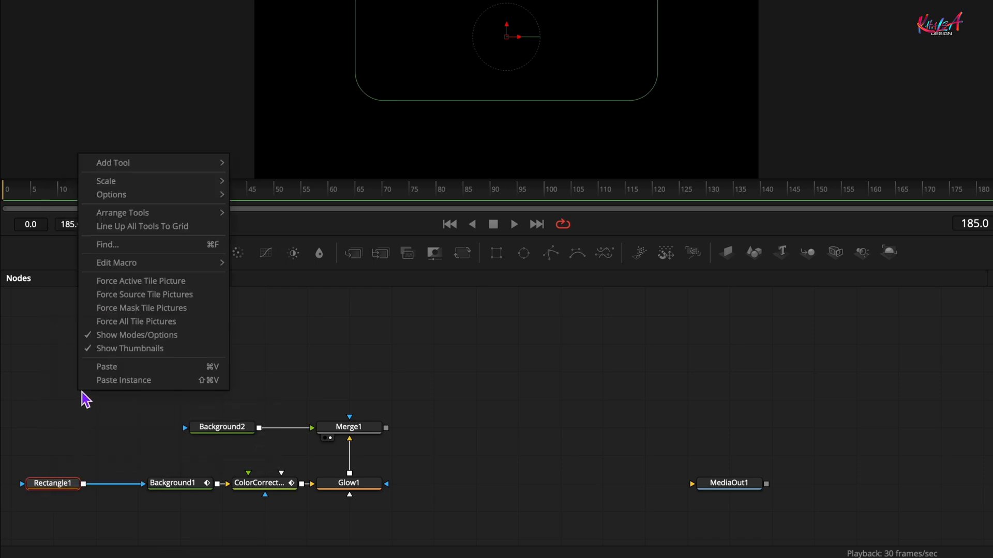
click(106, 367)
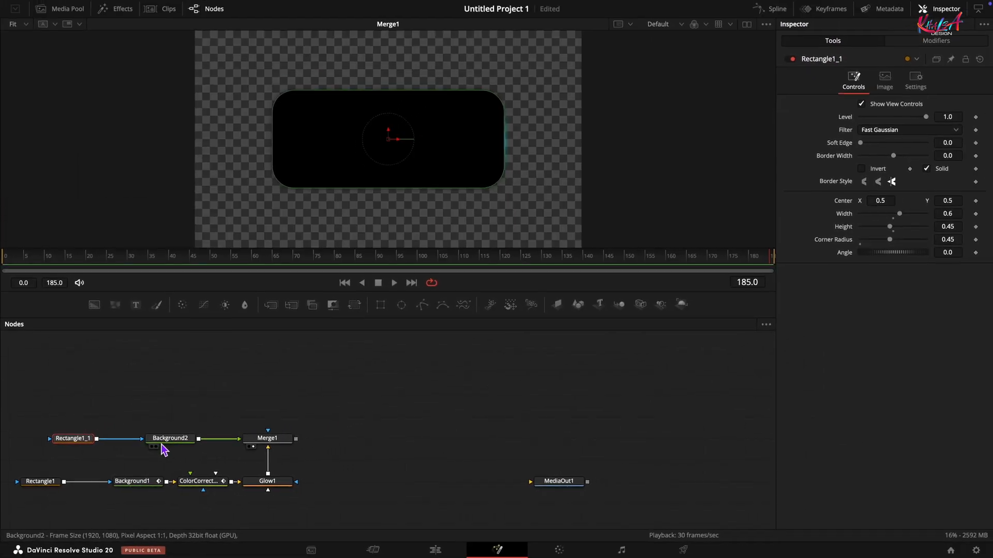
click(39, 481)
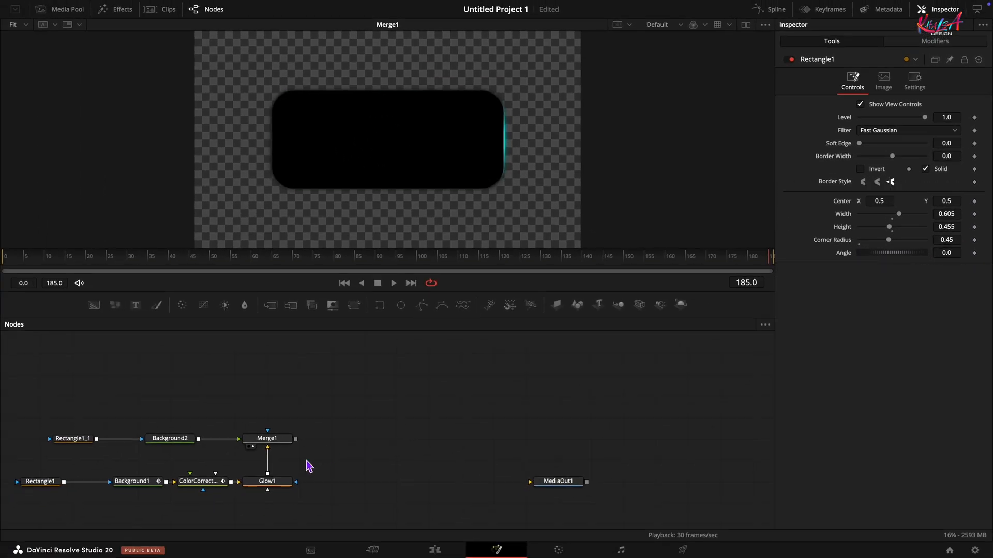
Set Background2's Red value to 0.3 for a dark red fill
click(169, 438)
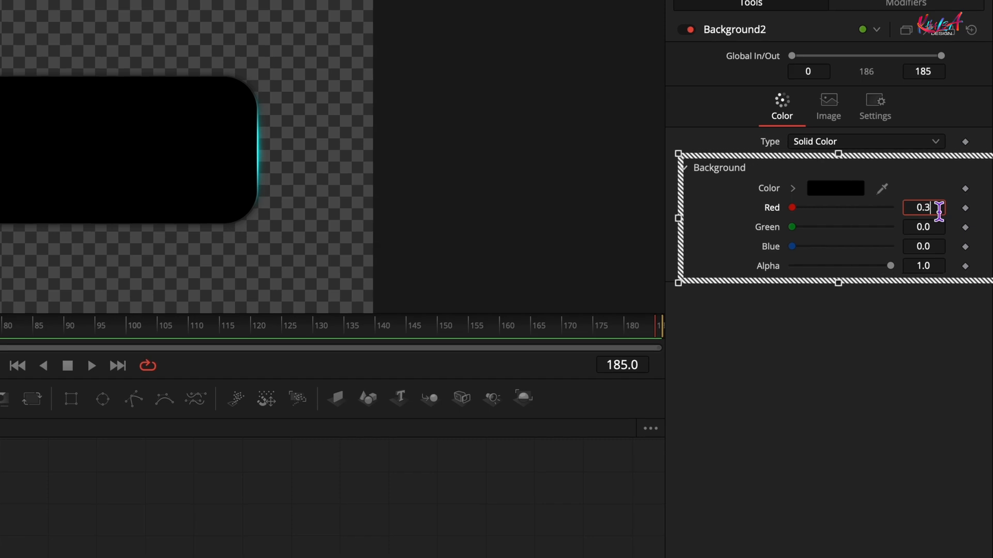
text(0.3)
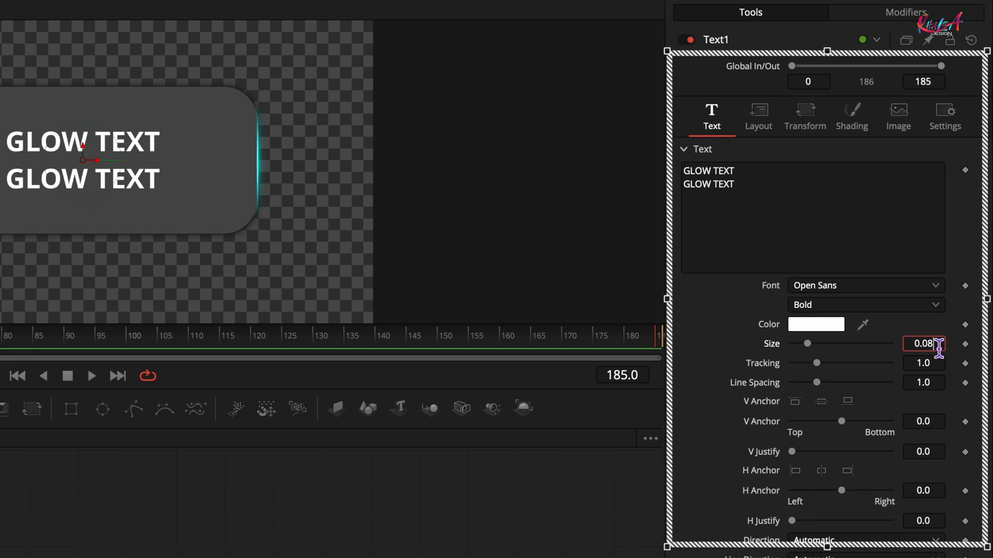
Enlarge the GLOW TEXT to size 0.15 and view its Layout settings
text(0.15)
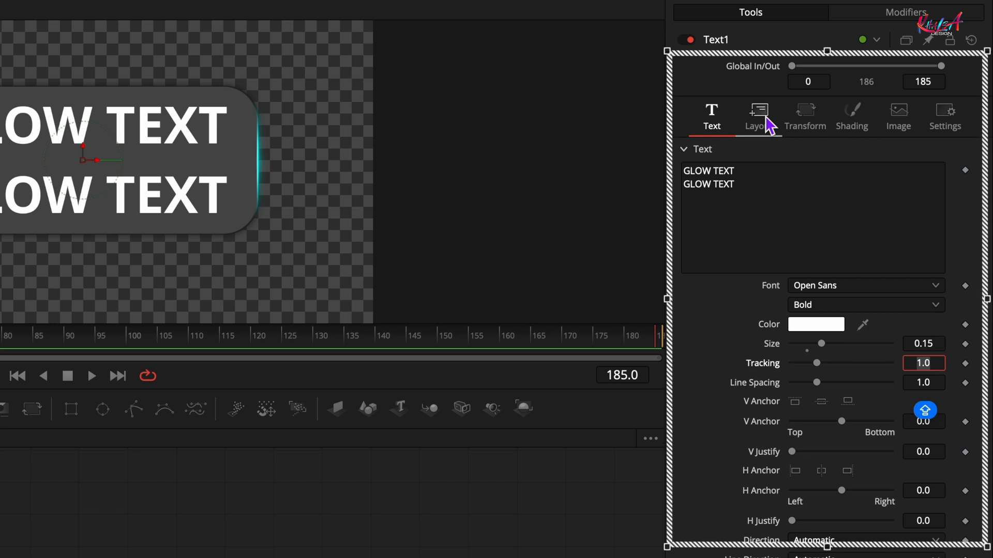
click(851, 113)
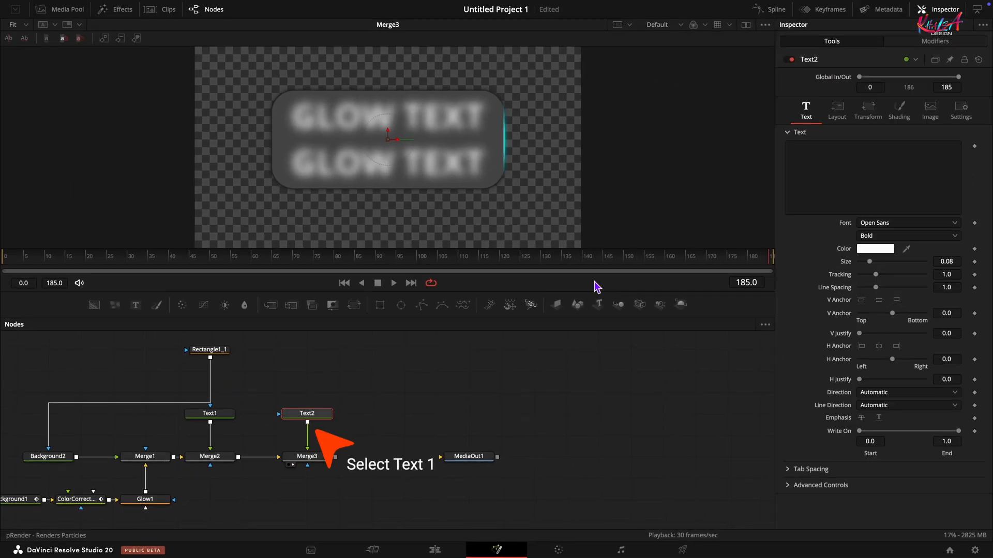
Make Text2 read WELCOME in Open Sans Regular at size 0.15
text(WELCOME)
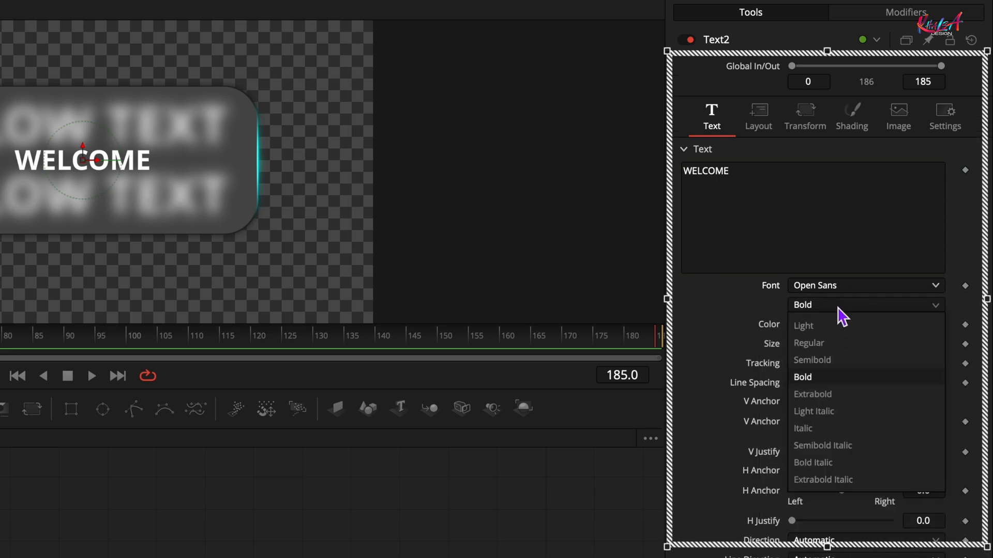
click(808, 342)
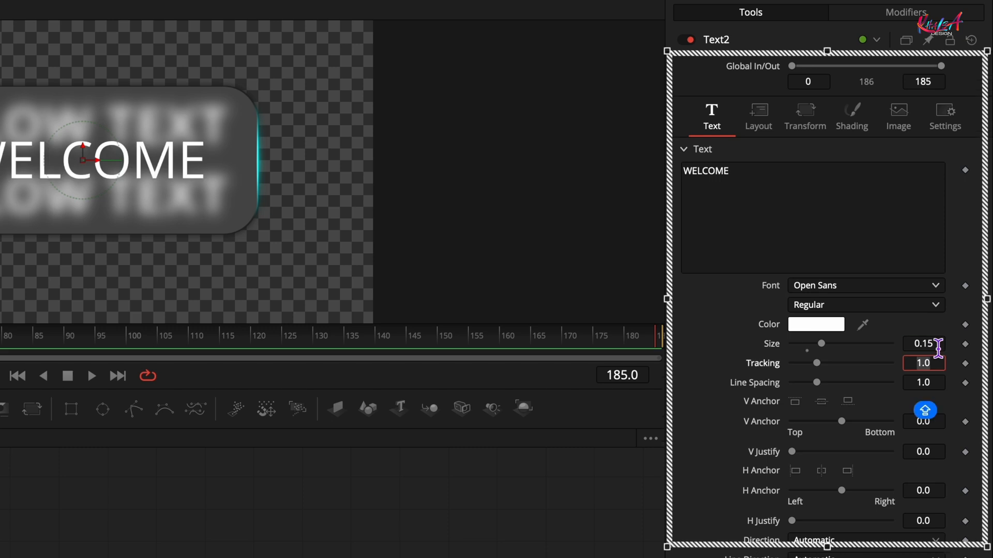
Make shading element 3 a line-level border-fill box extended 2.0 horizontally and vertically
click(851, 117)
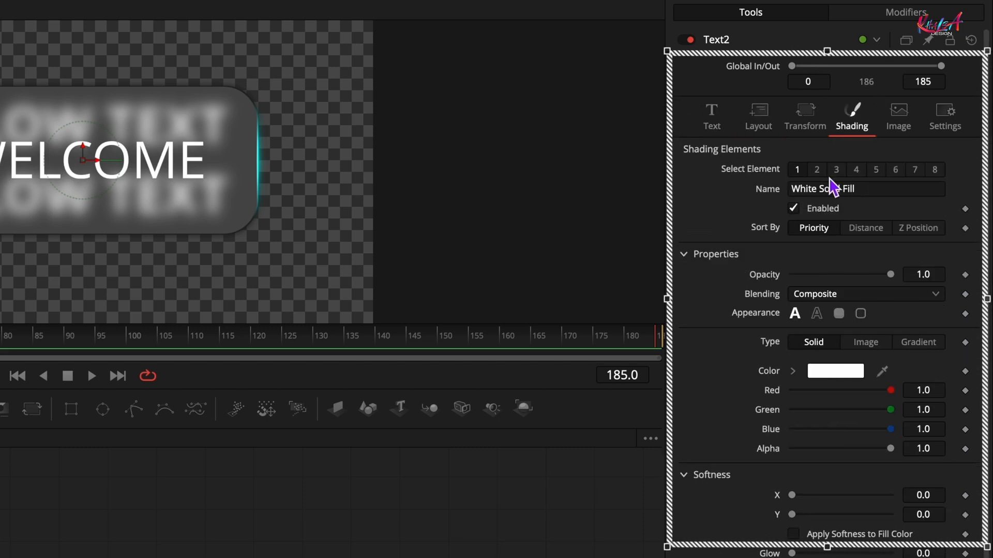
click(835, 169)
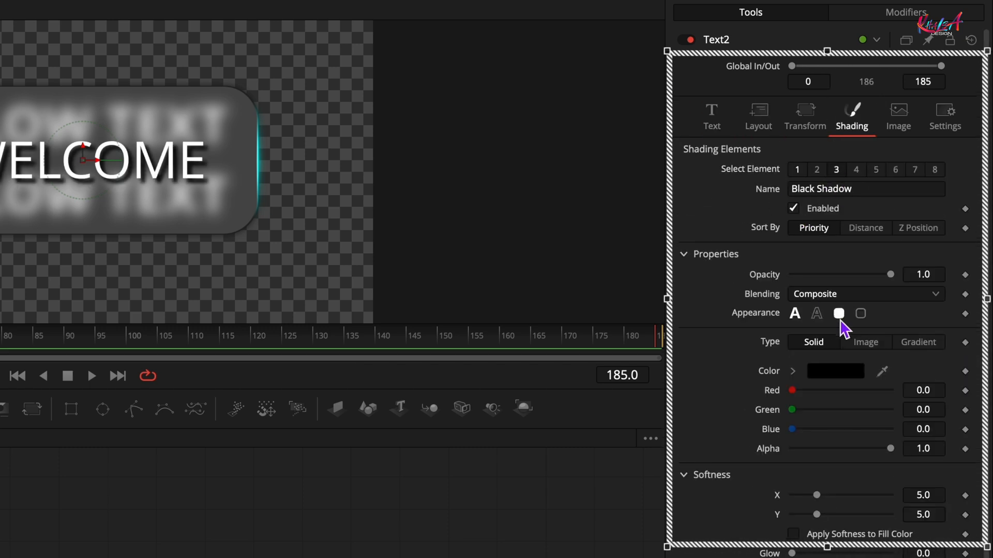
click(838, 313)
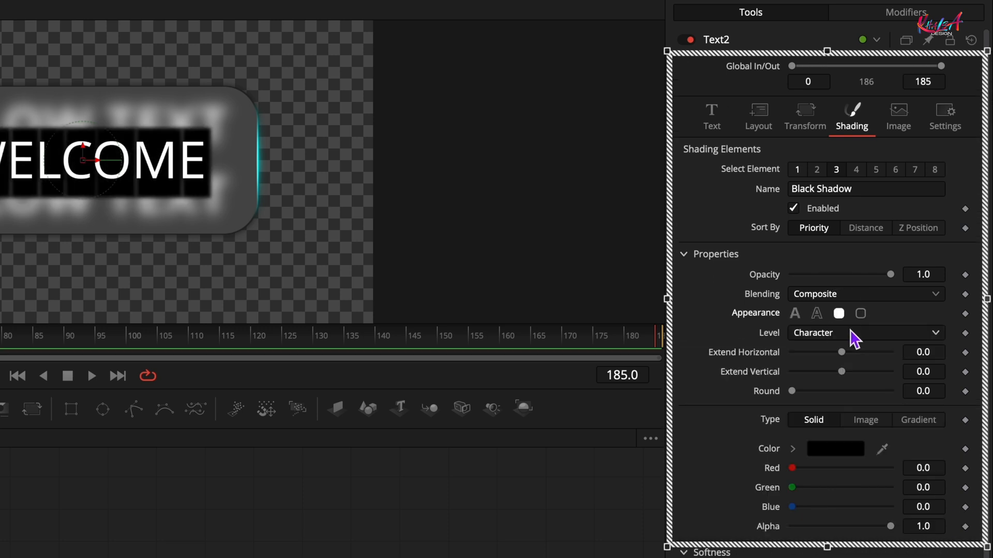
click(865, 333)
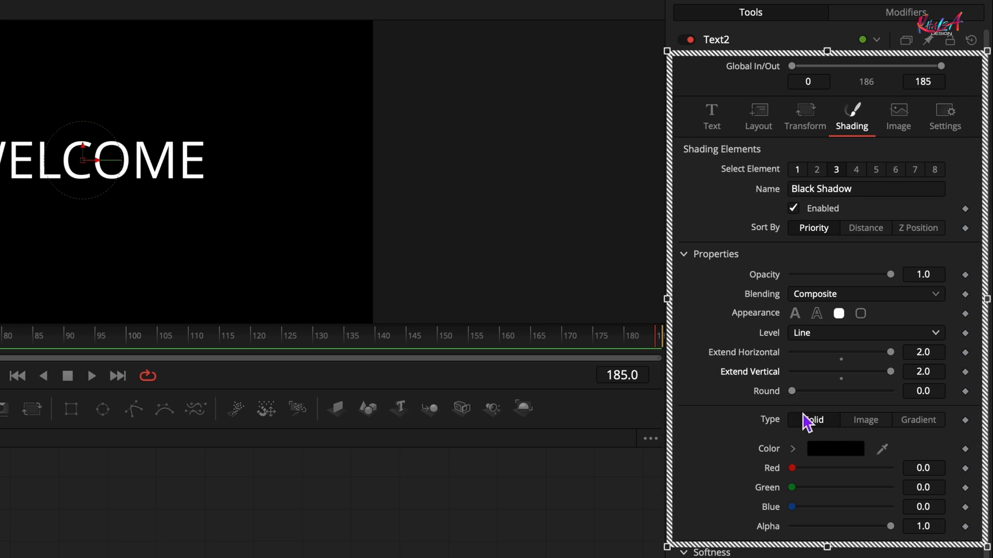
click(924, 468)
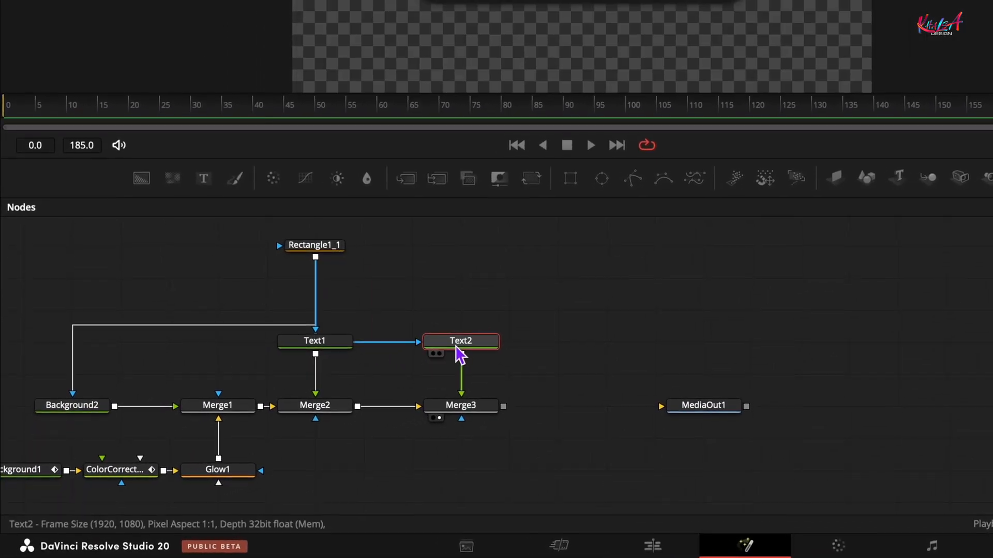
Set WELCOME's backing box to 0.11 grey at 0.9 opacity, then select MediaOut1
double_click(461, 341)
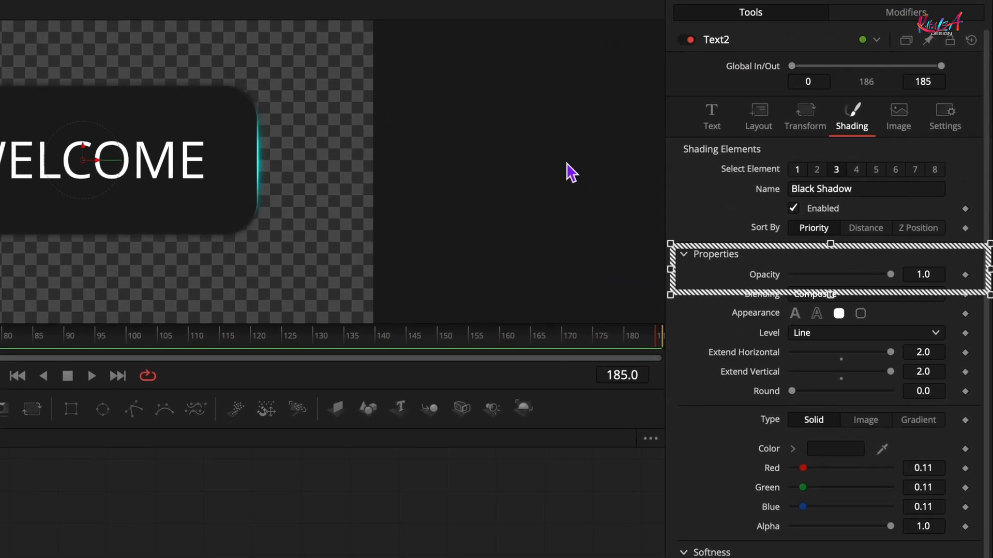
click(924, 274)
text(0.9)
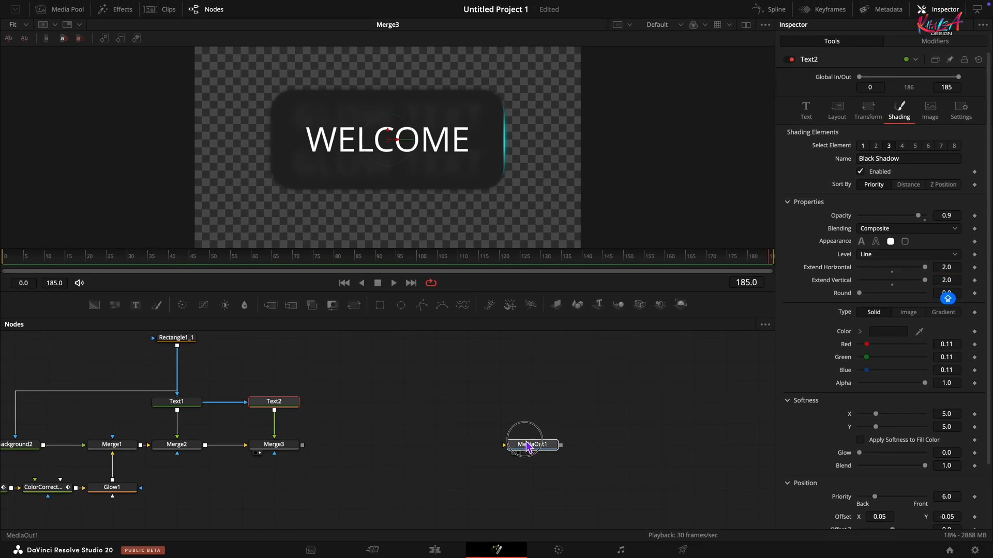
click(274, 444)
text(DVE)
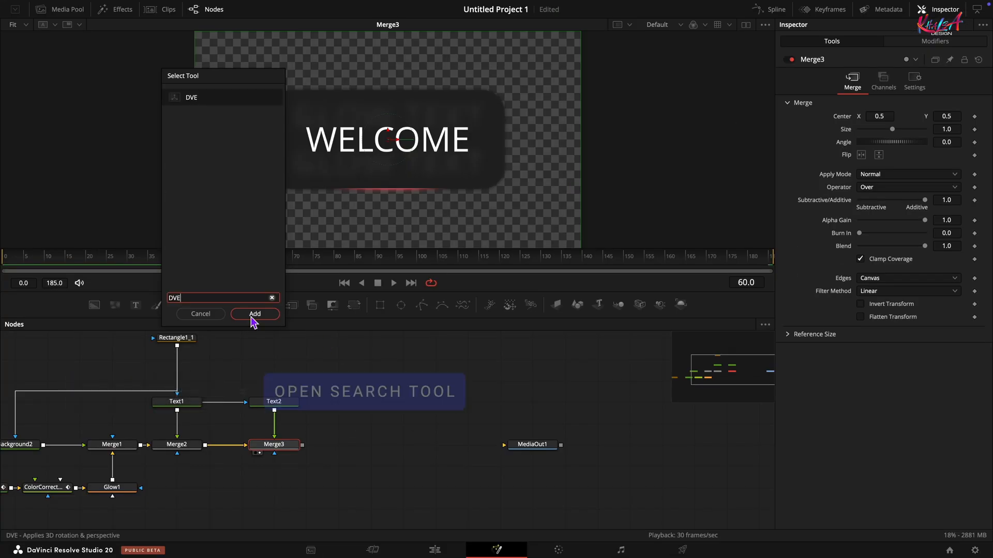
Insert a DVE node after Merge3 and keyframe Rotation Y at frame 60
click(255, 314)
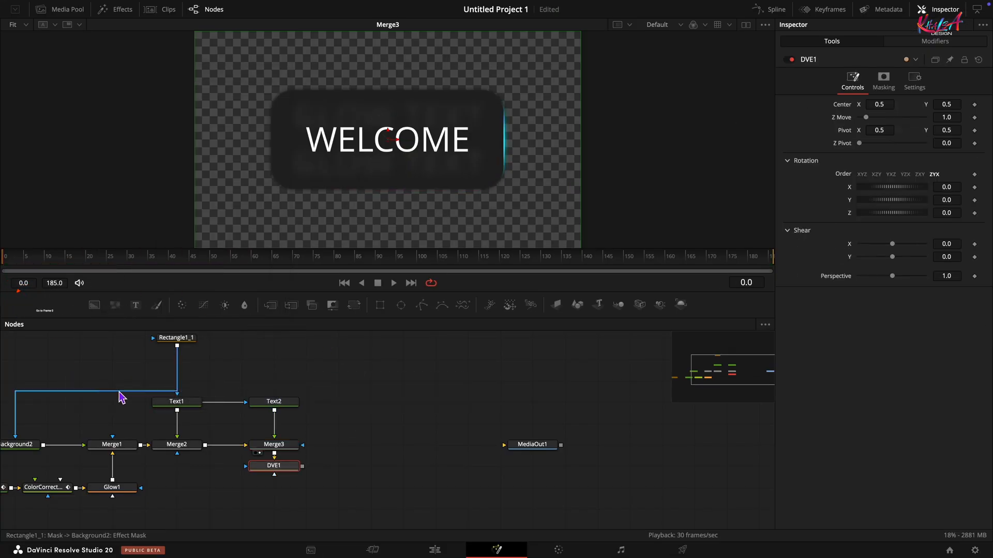
drag(274, 465, 372, 444)
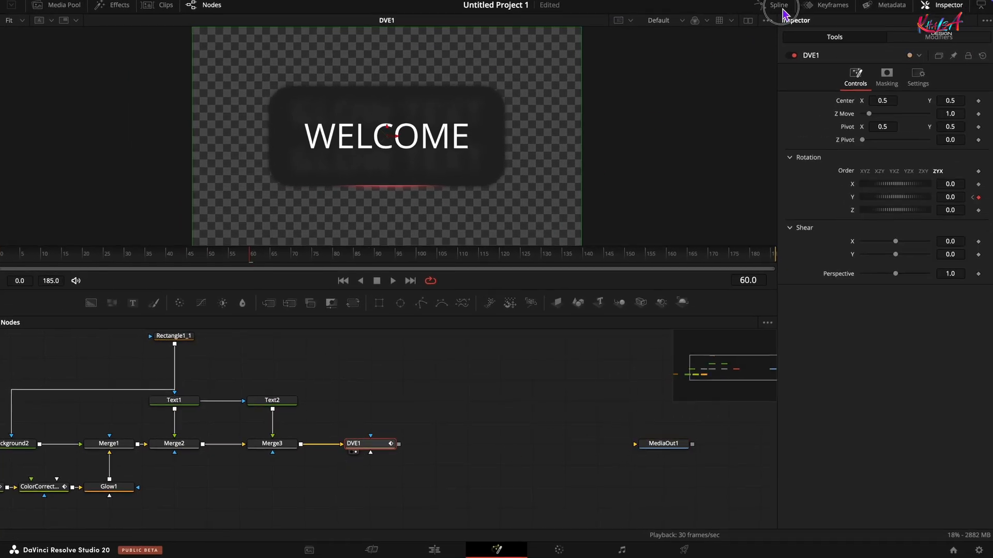
Ease DVE1's Y rotation curve from 90 to 0 degrees in the Spline editor
click(778, 6)
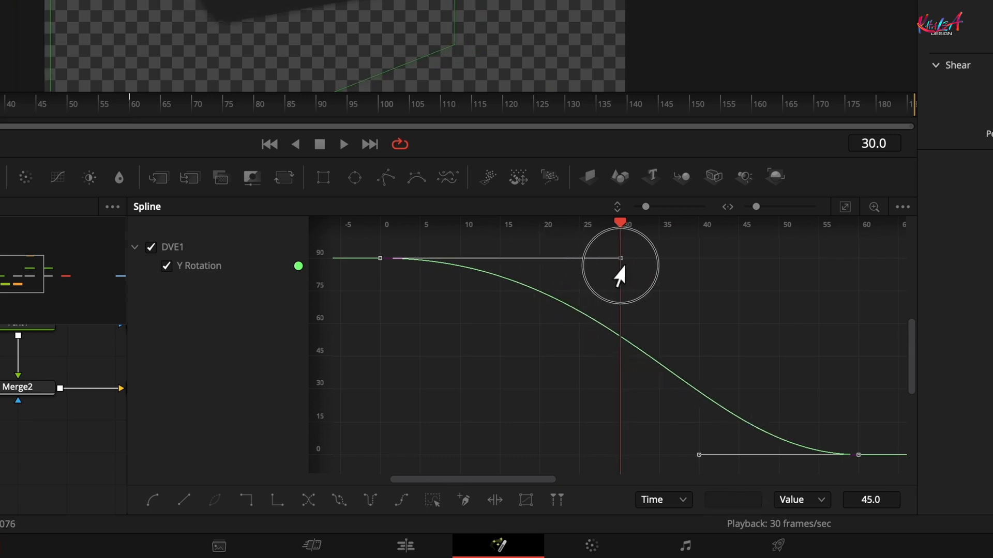
drag(620, 258, 619, 455)
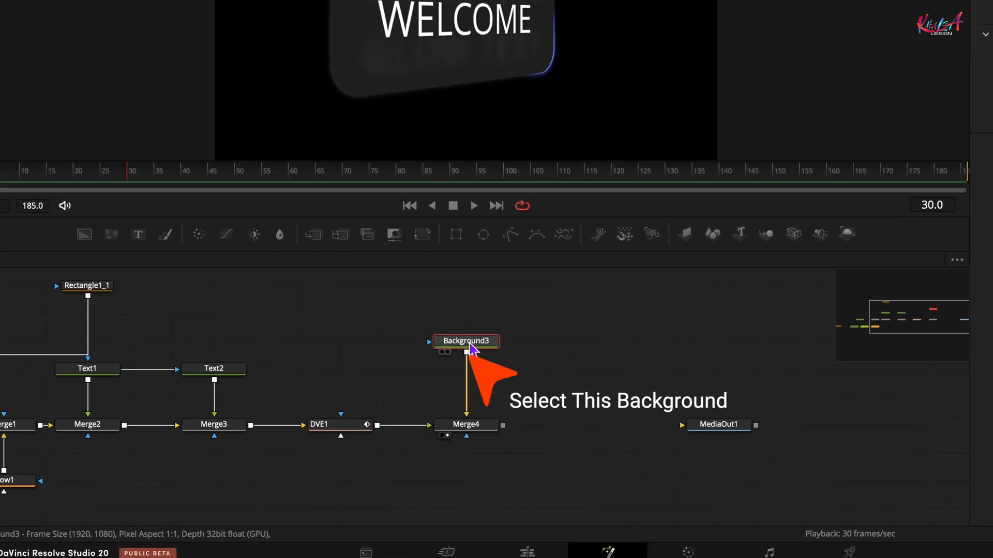
Make Background3 a linear gradient with End Y 1.5, dark colour stops, and a Gradient keyframe
click(466, 341)
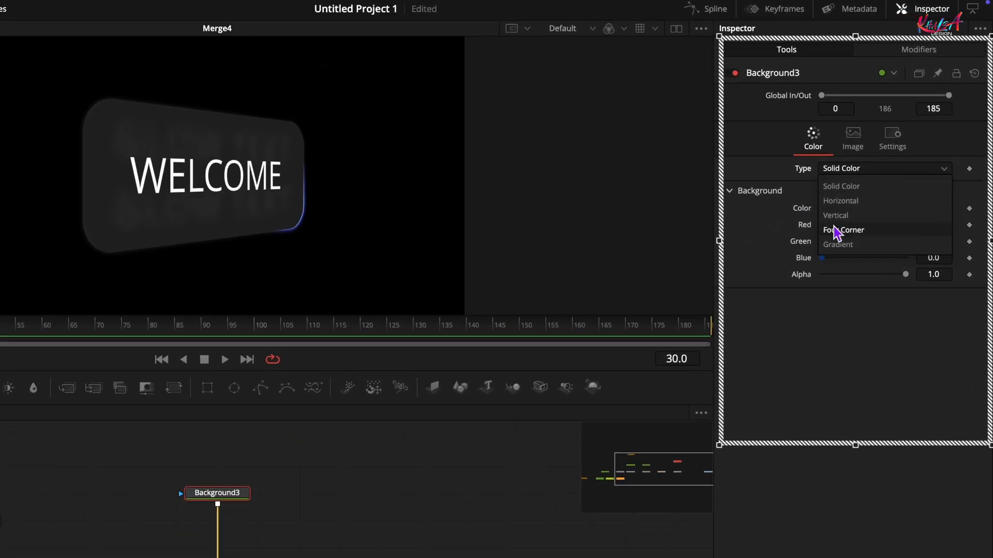
click(837, 244)
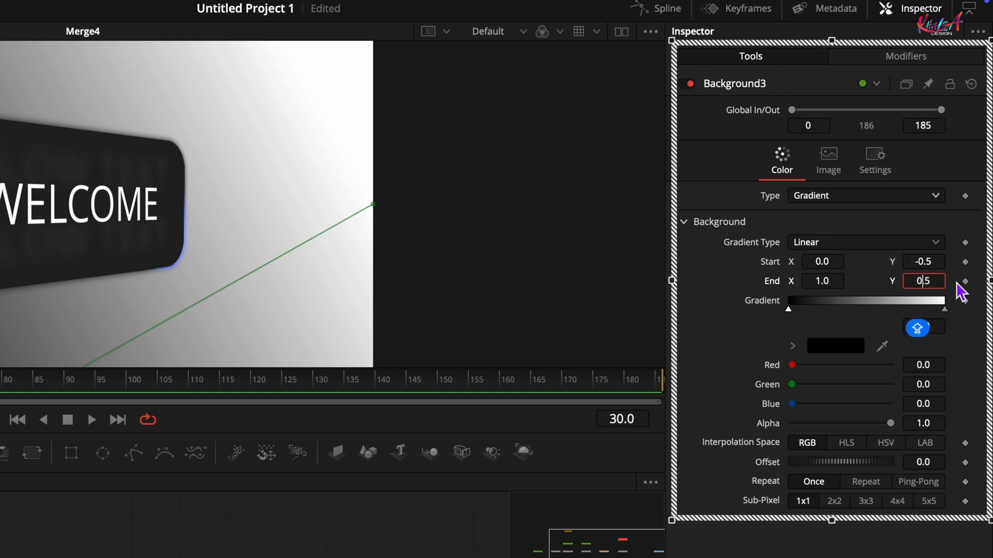
text(1.5)
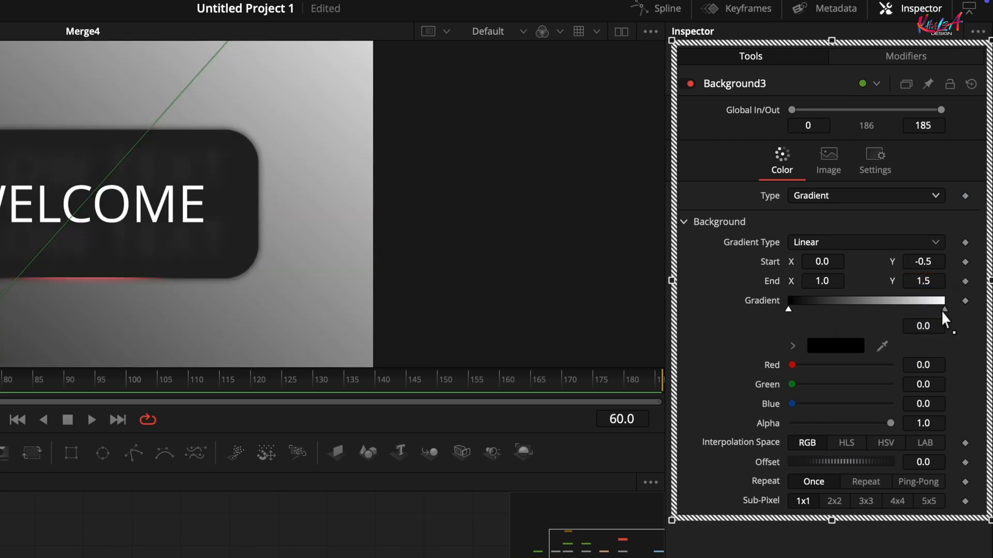
click(946, 308)
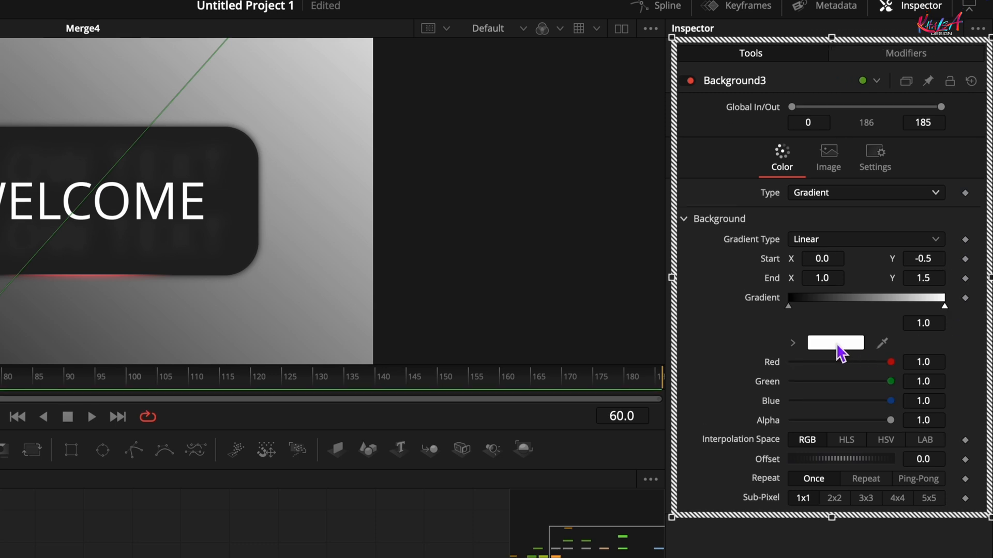
click(834, 342)
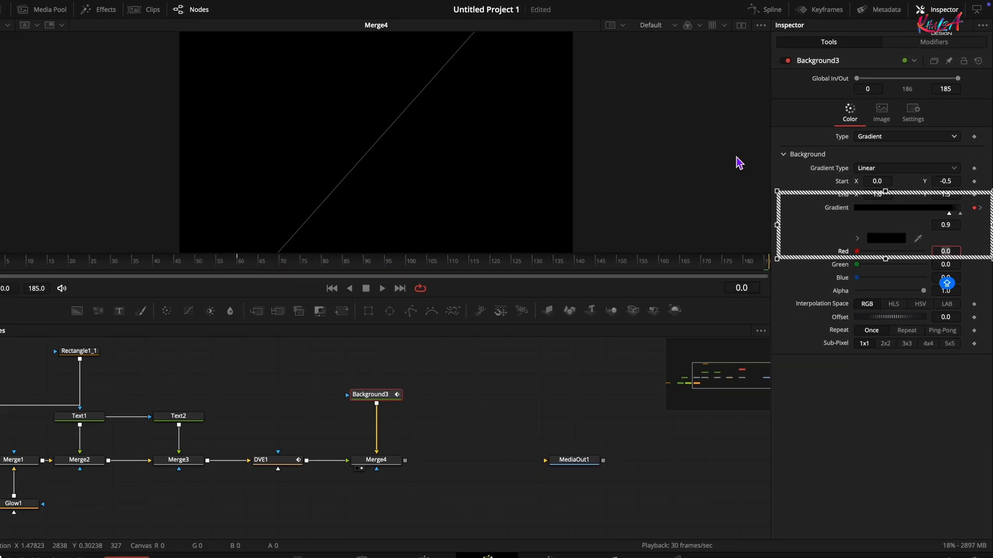
click(763, 9)
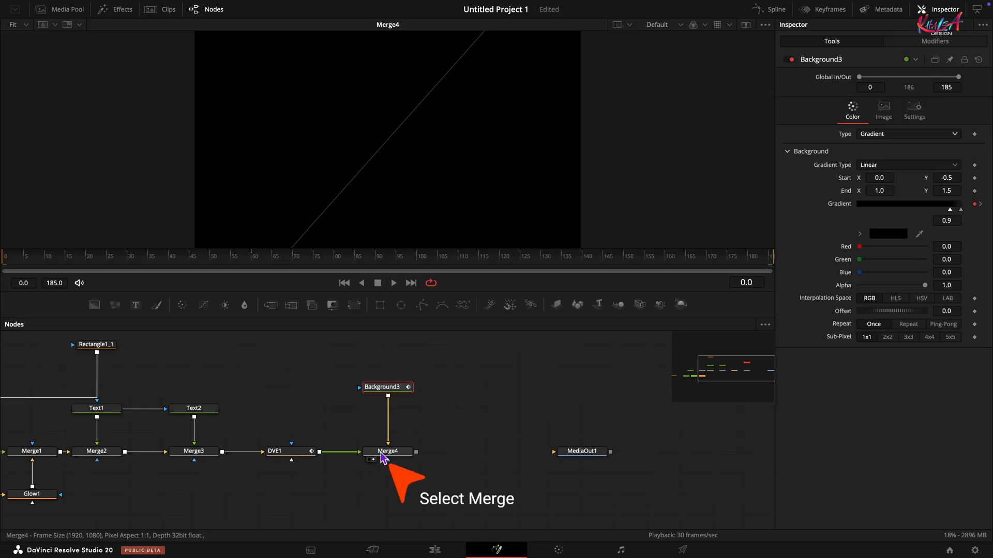
Keyframe Merge4's Size from 0 to 1.0 and play back the pop-in
click(387, 451)
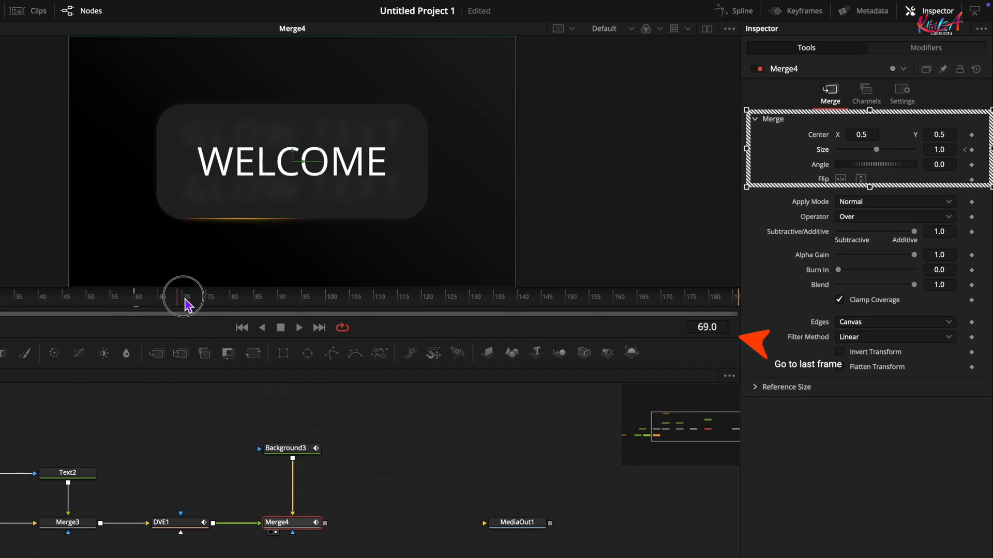
click(321, 327)
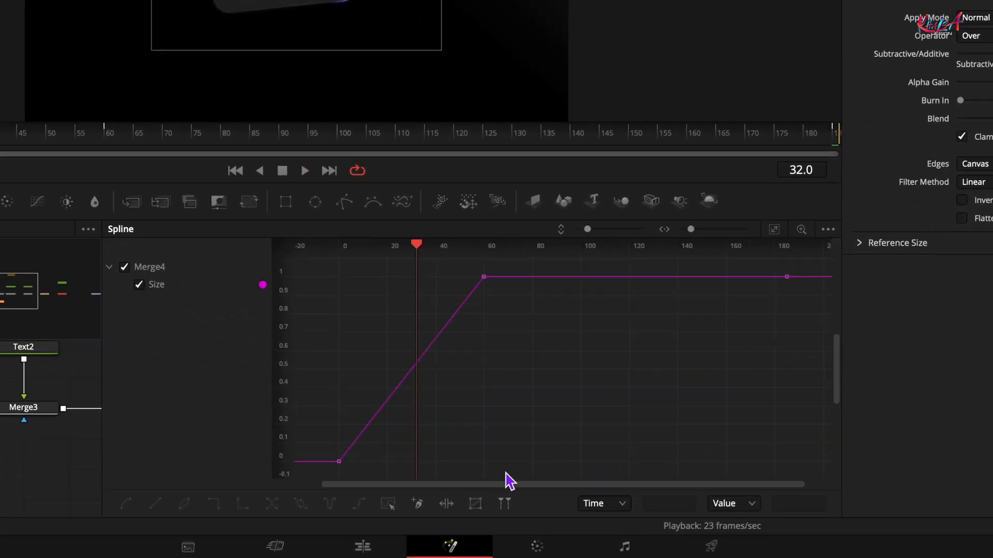
click(126, 504)
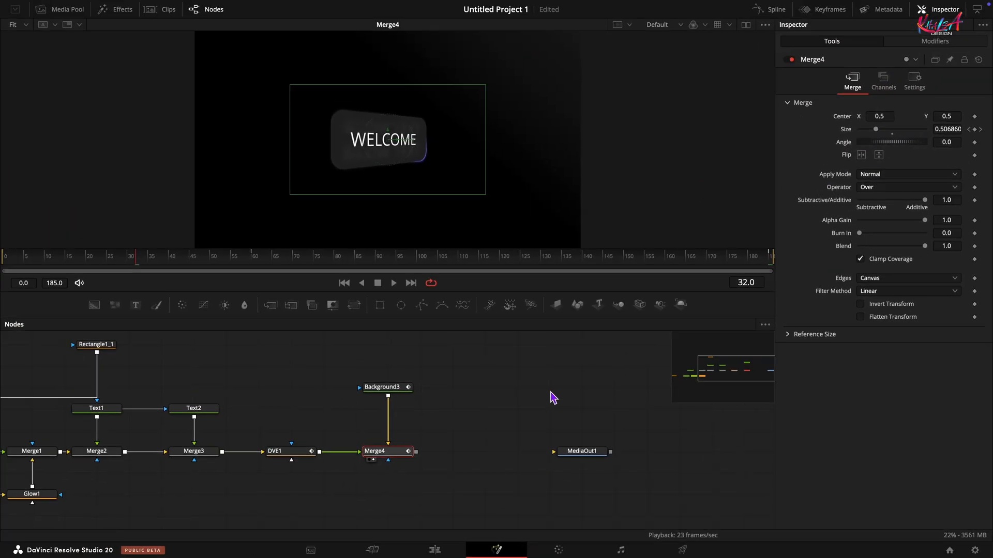
click(393, 283)
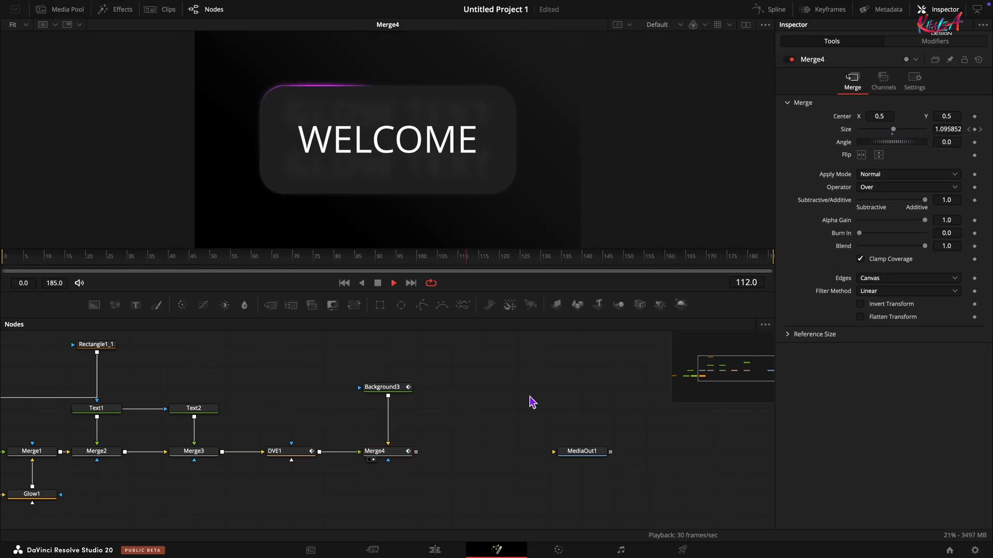